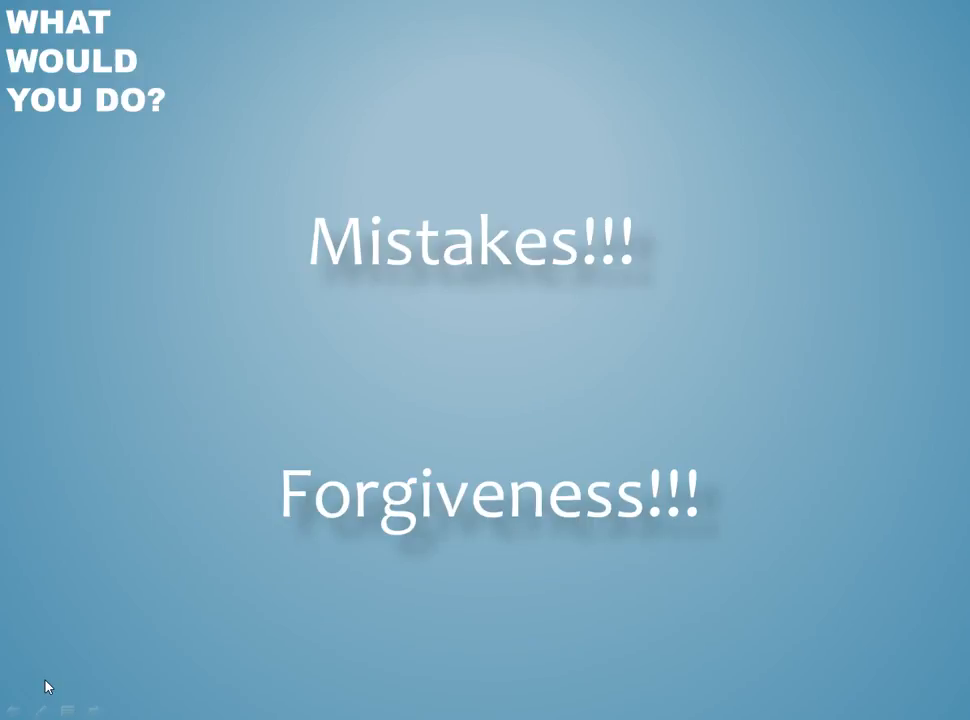
{"action": "left_click", "coordinate": [68, 685]}
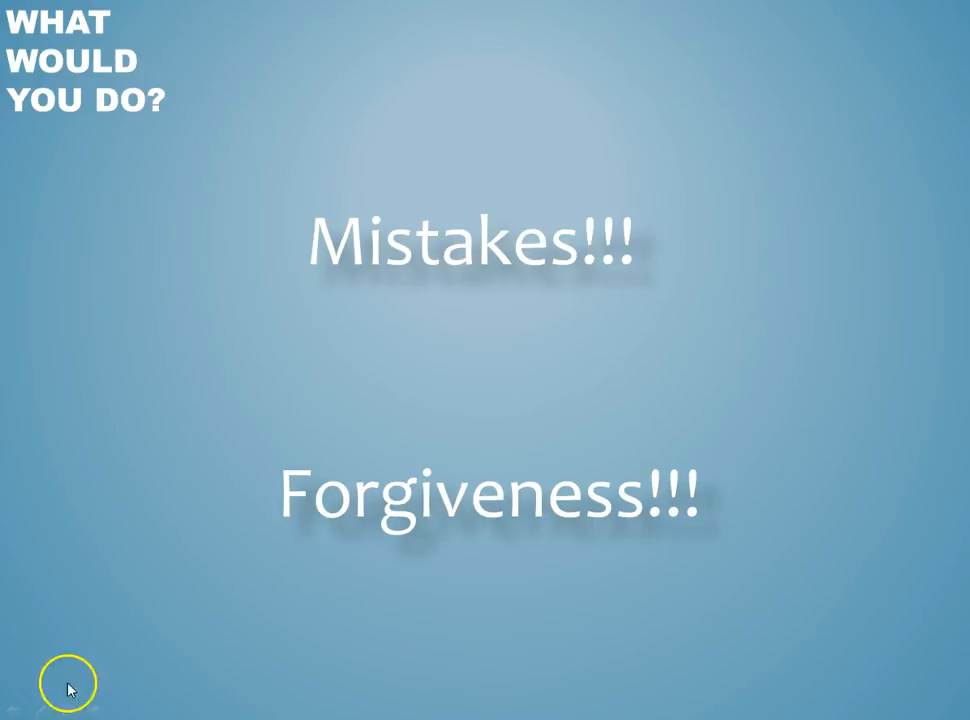